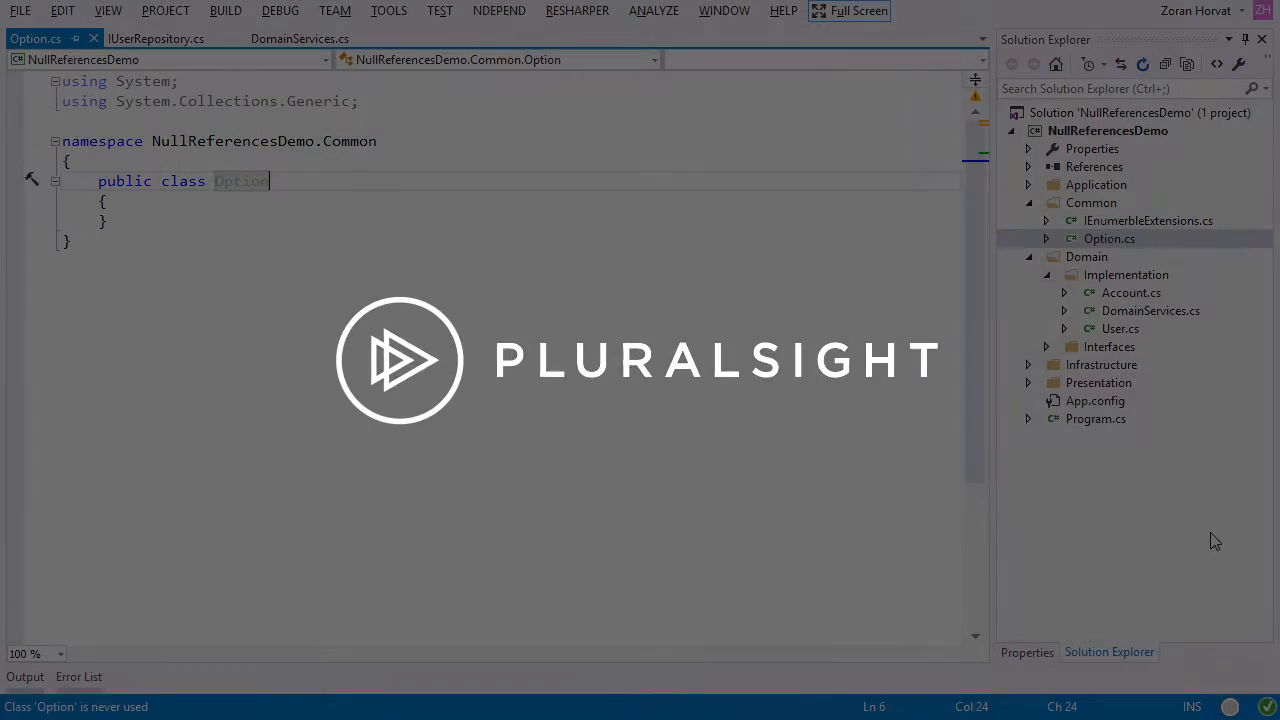
# Declare Option<T> : IEnumerable<T> with interface stubs and Option(T element) / Option() constructors.
pyautogui.write('<T>')
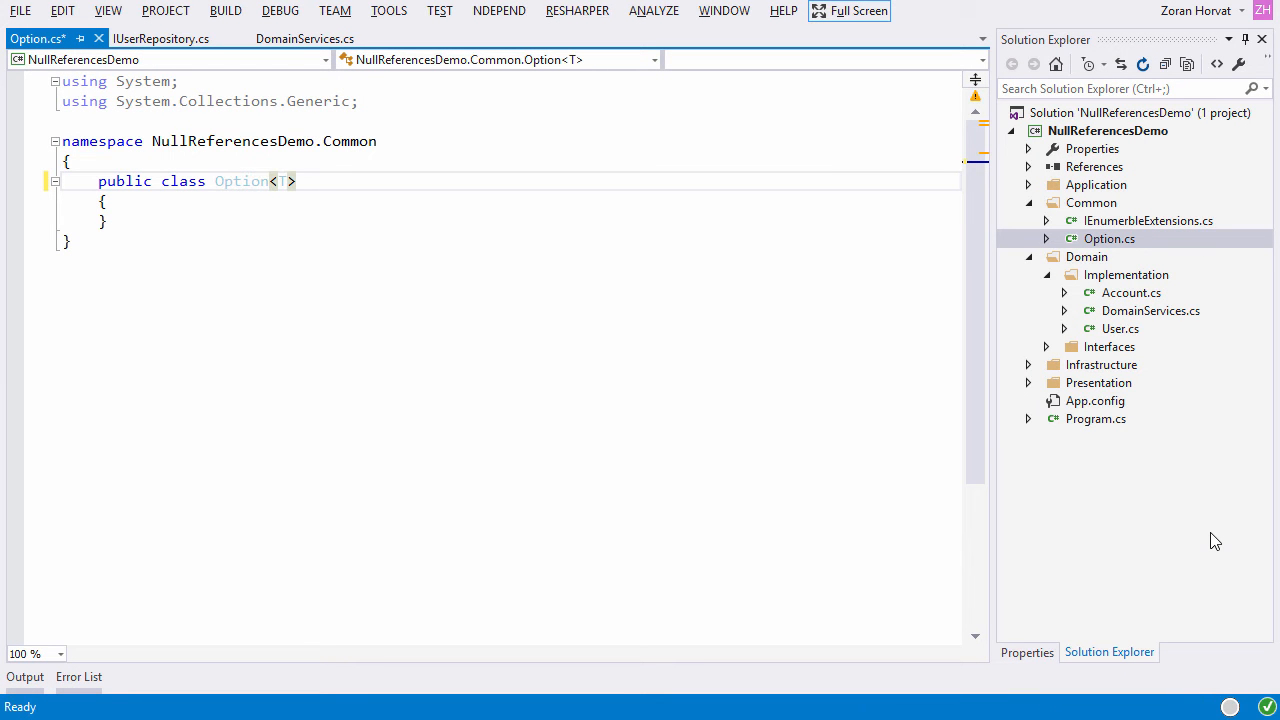
pyautogui.write(': IEnumerable<T>')
pyautogui.write('public Option(T element')
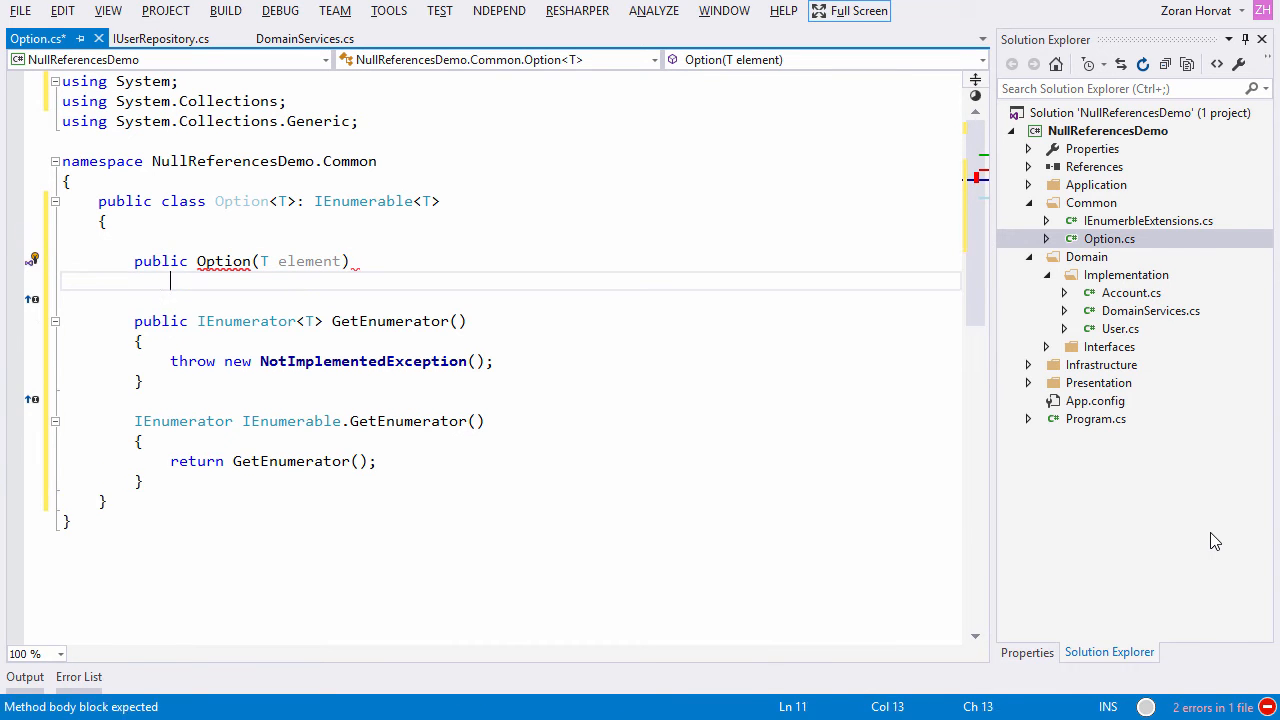
pyautogui.write('{')
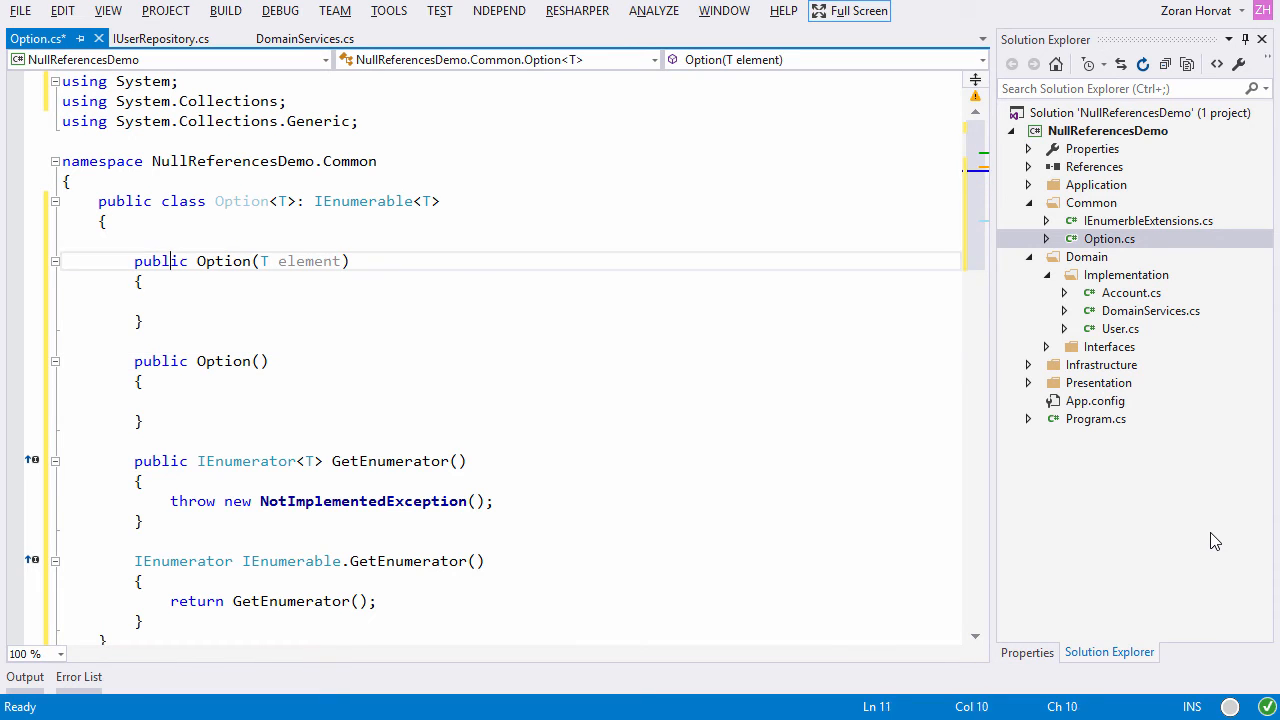
# Add private readonly T[] data and a private array constructor, chaining via this(new T[] { element }) and this(new T[0]).
pyautogui.write('private readonly T[] data;')
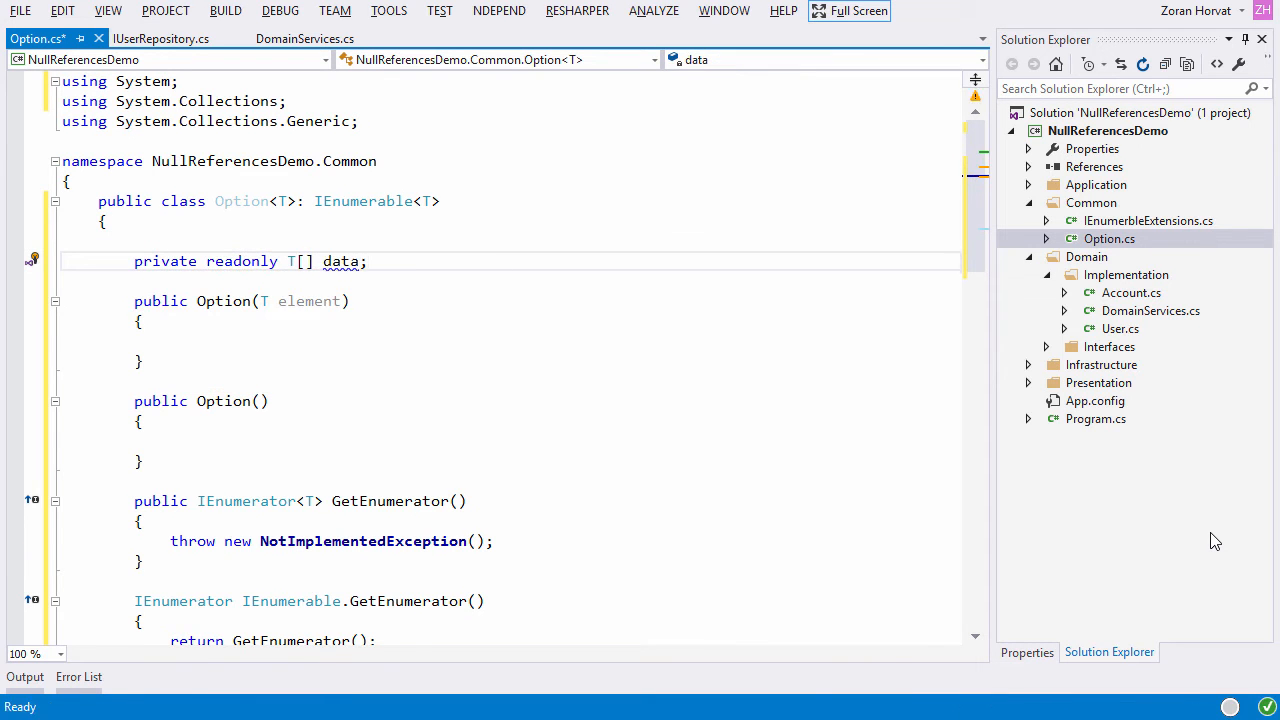
pyautogui.write('private Option(T[] data')
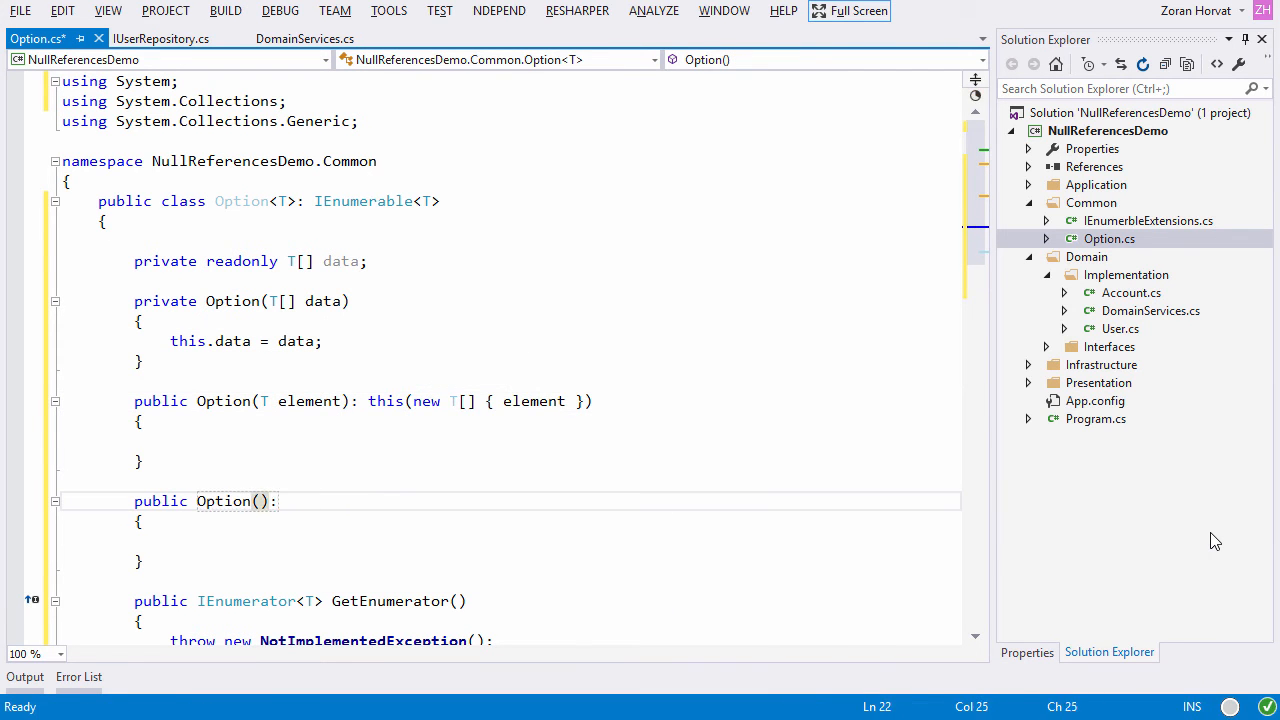
pyautogui.write(': this(new T[0])')
pyautogui.write('public static Option<T> Create(T element')
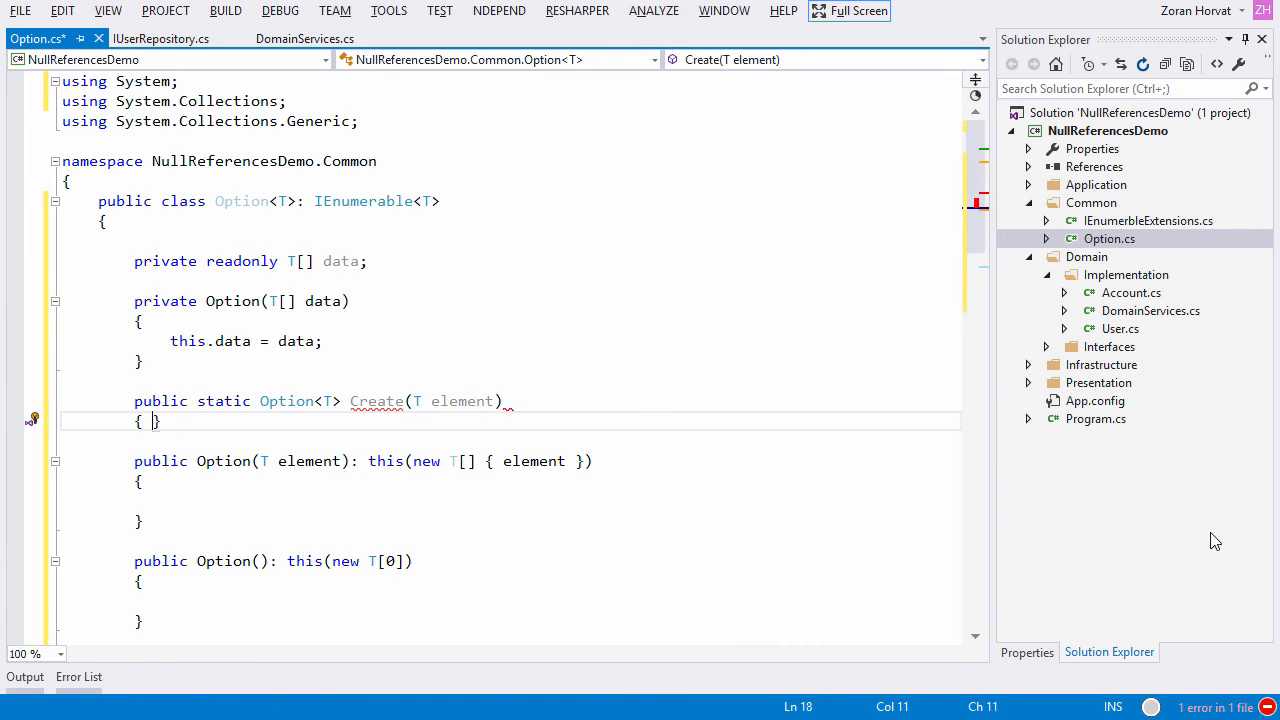
# Write static Create(T element) and CreateEmpty() factories returning new Option<T> over the private constructor.
pyautogui.write('return new Option<T>(new T[] { element });')
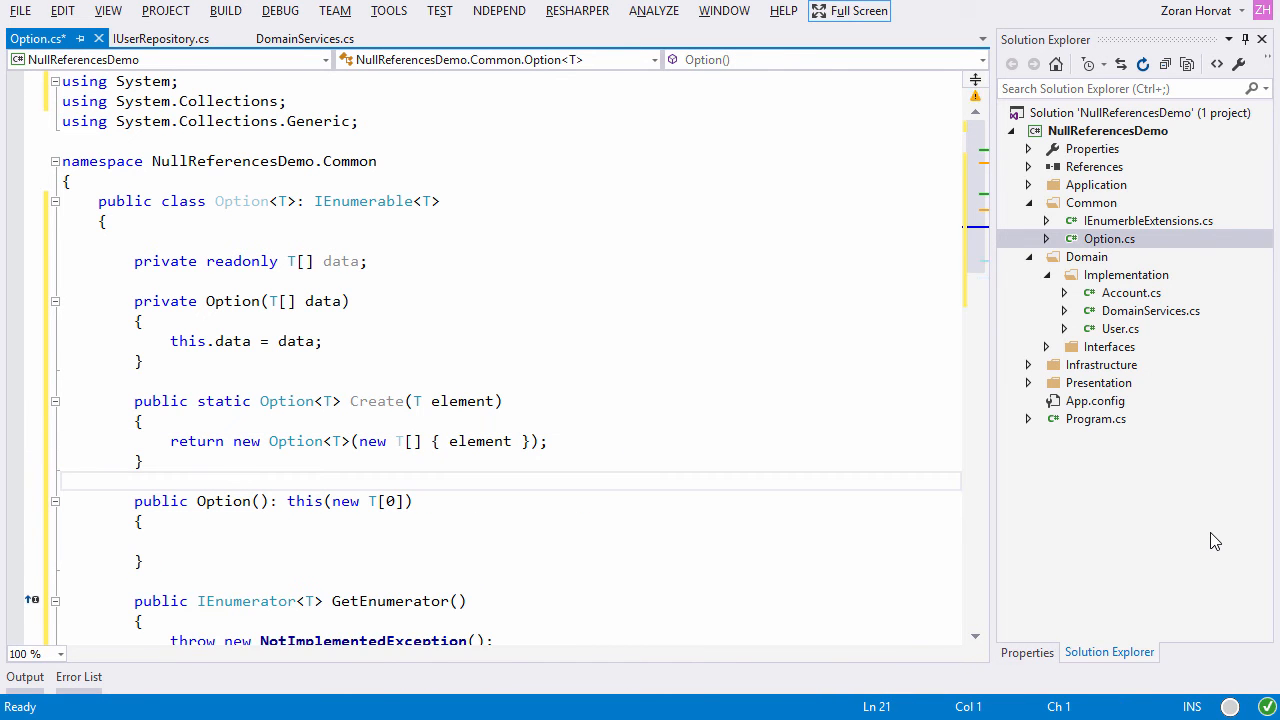
pyautogui.write('public static Option<T>')
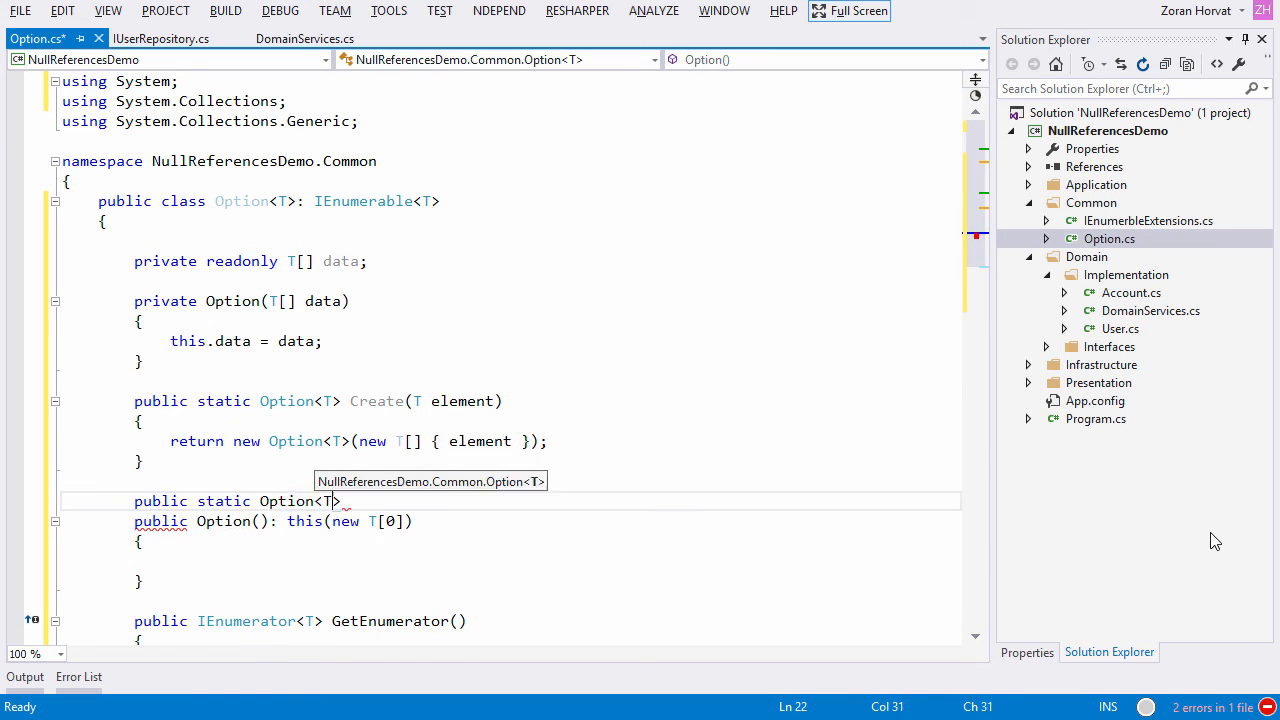
pyautogui.write('CreateEmpty()')
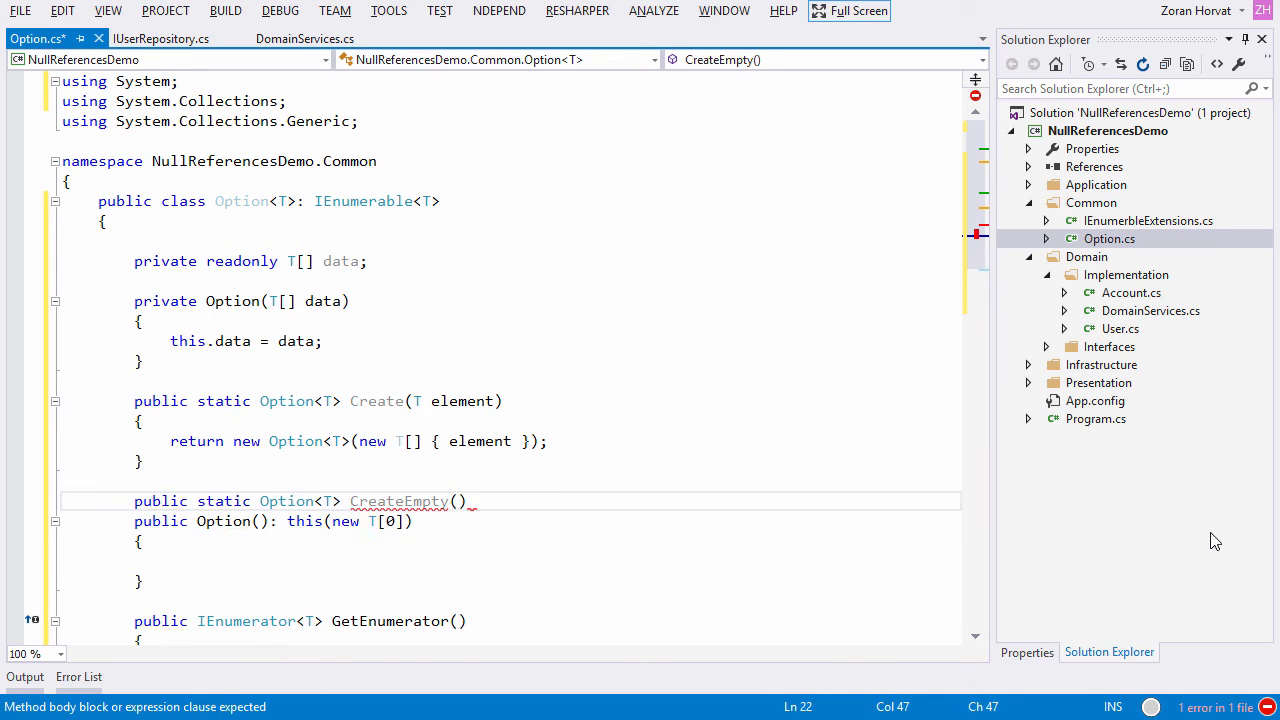
pyautogui.write('return new Option<T>(new T[0]);')
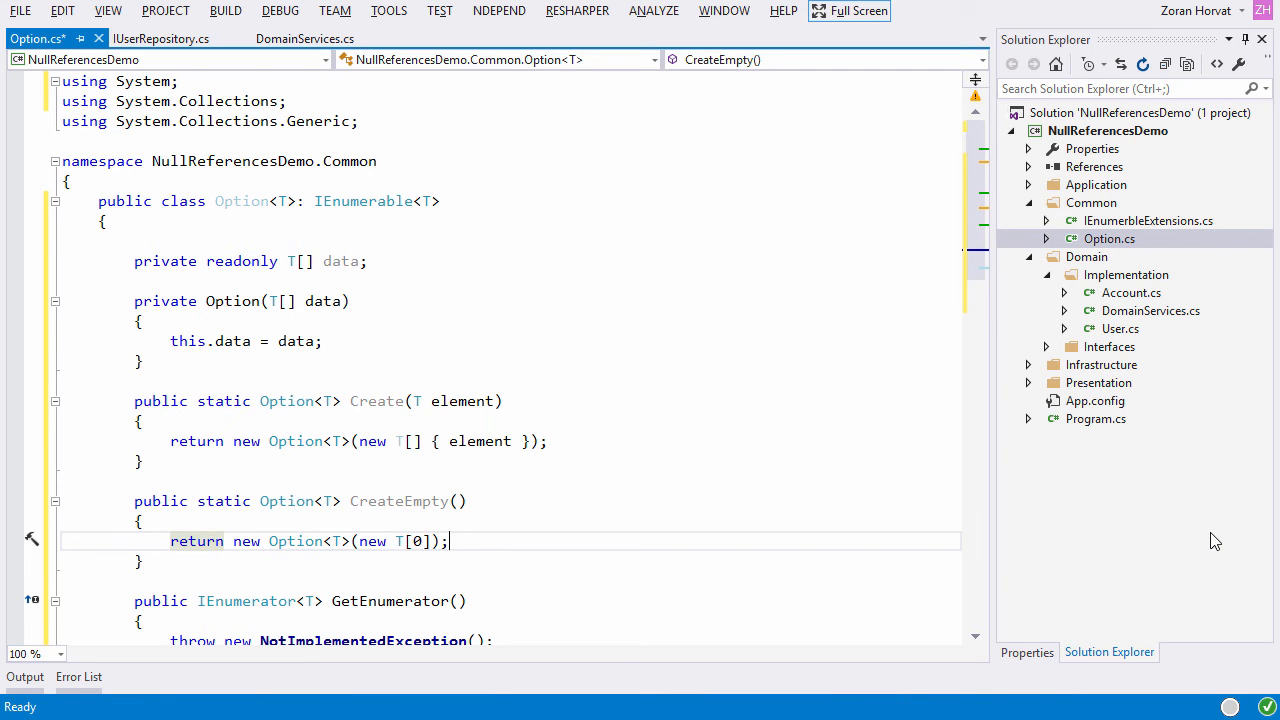
# Return ((IEnumerable<T>) this.data).GetEnumerator() and delegate the non-generic enumerator to it.
pyautogui.write('return ((IEnumerable<T>) this.data).GetEnumerator();')
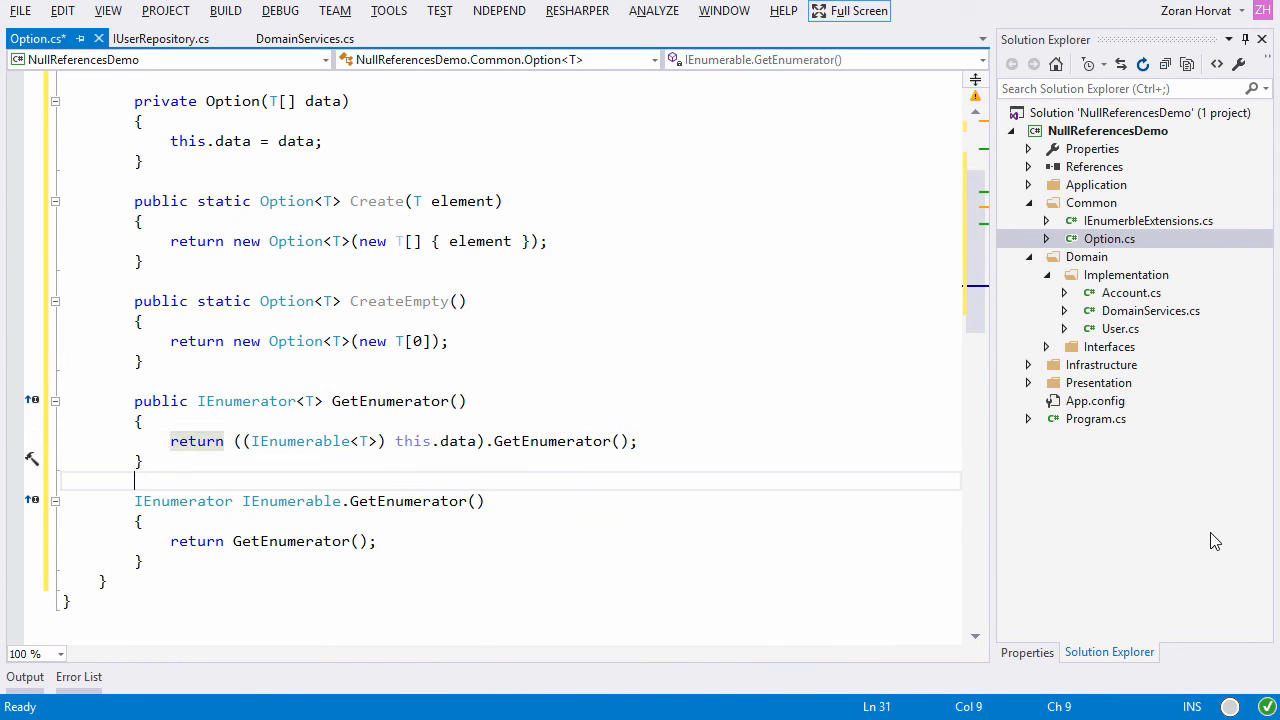
pyautogui.write('return')
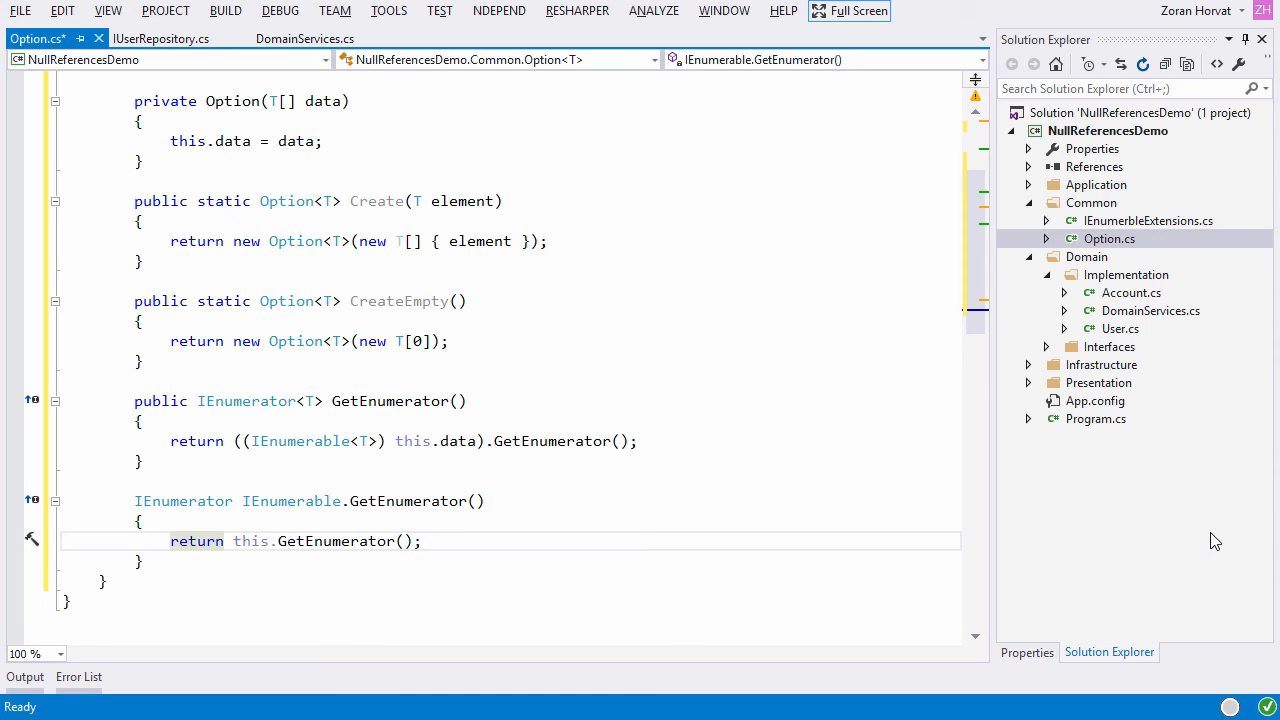
# Make IProductRepository.Find return Option<IProduct> and propagate it to usages with ReSharper Change Signature.
pyautogui.click(1150, 310)
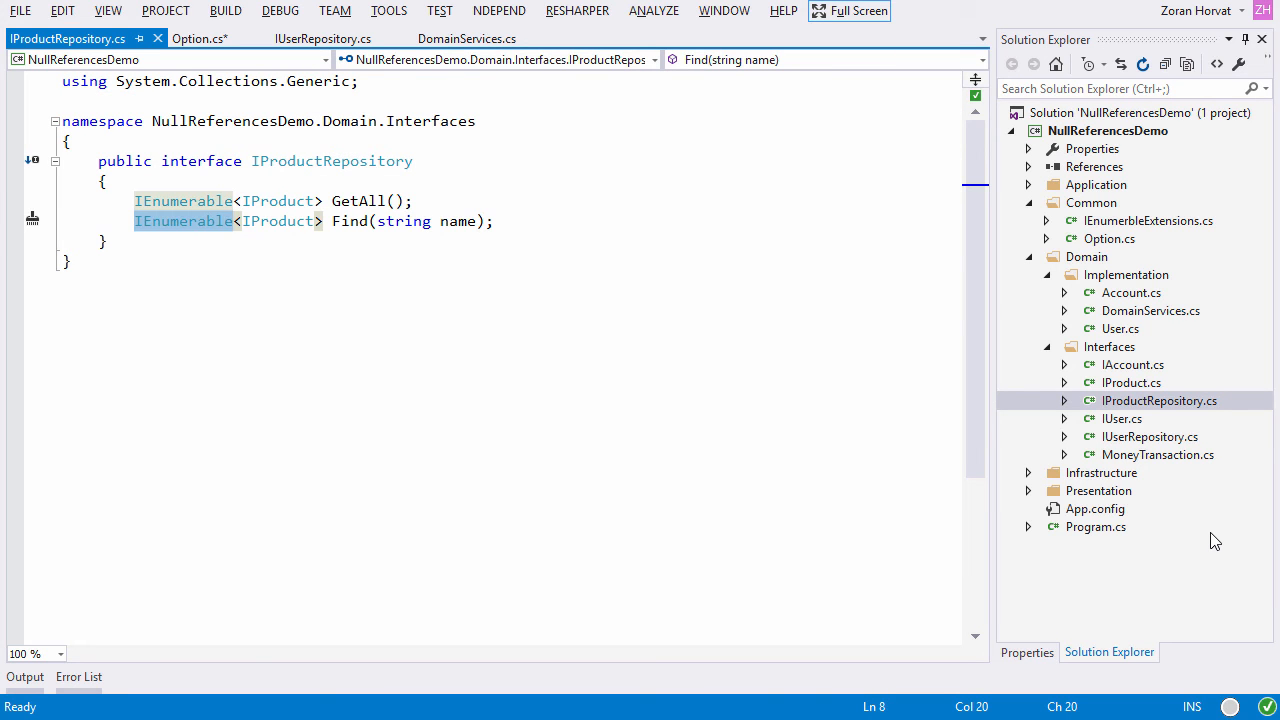
pyautogui.write('Option')
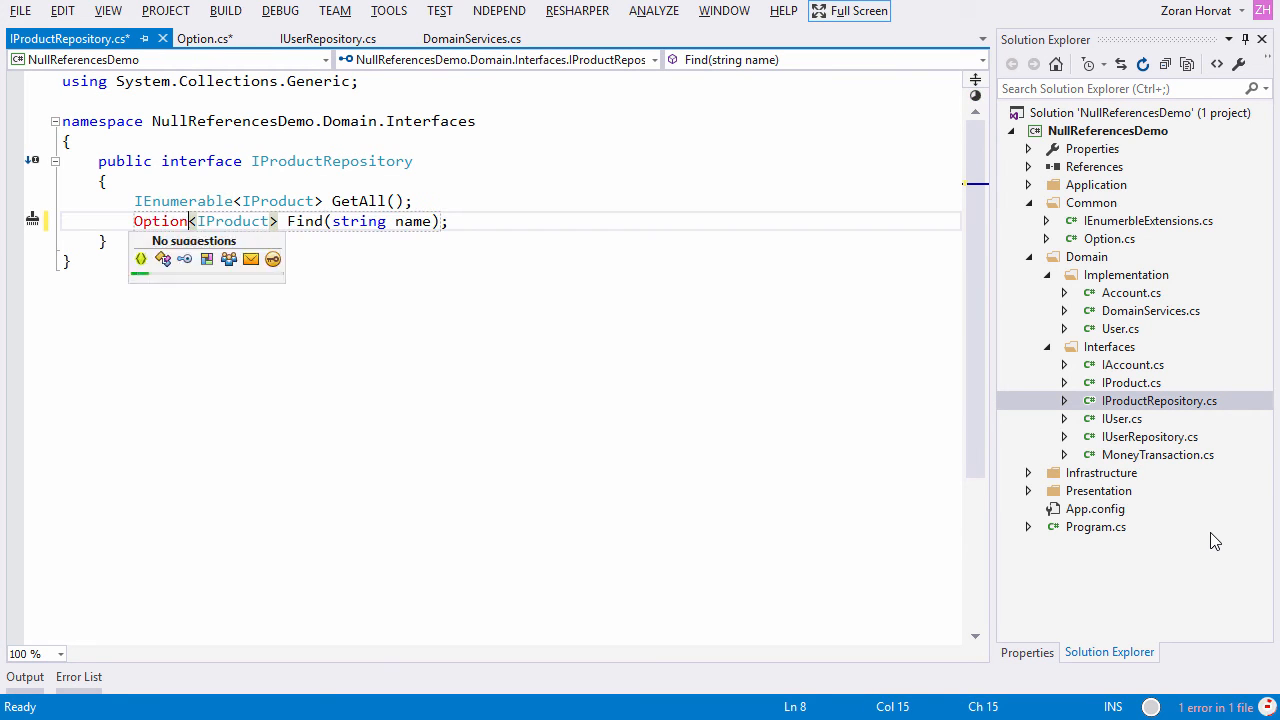
pyautogui.click(32, 240)
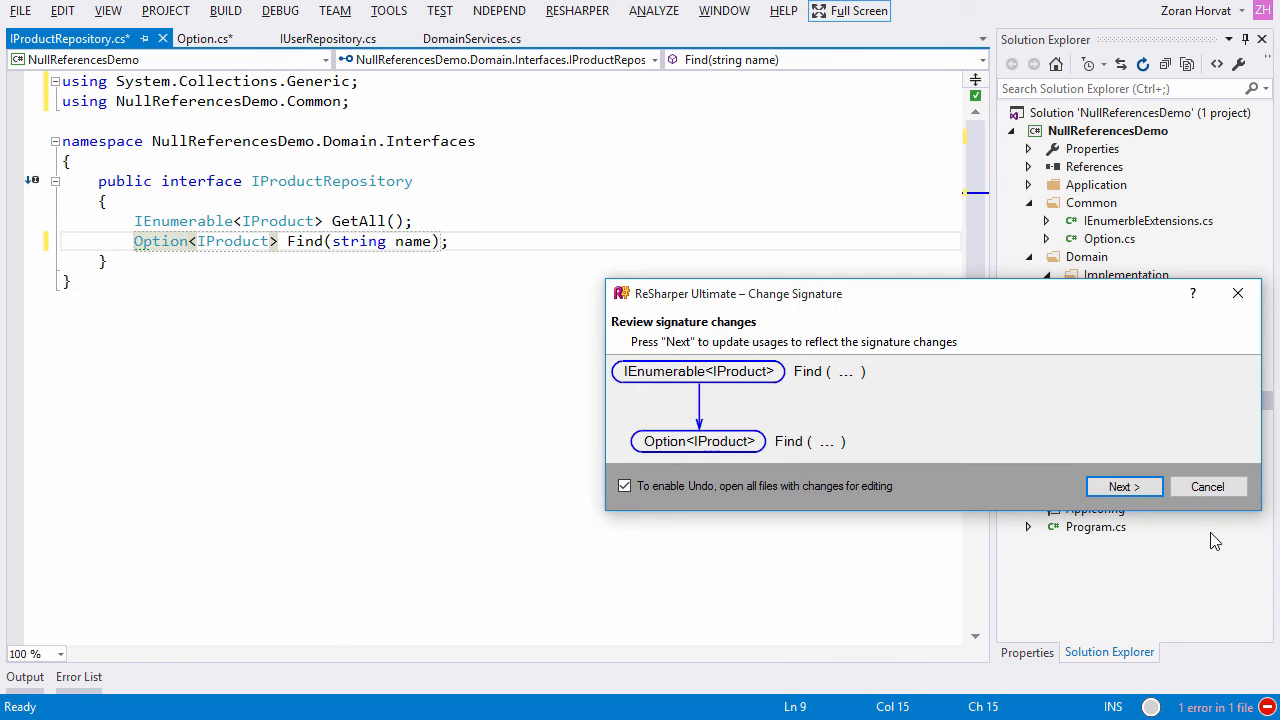
pyautogui.click(1124, 486)
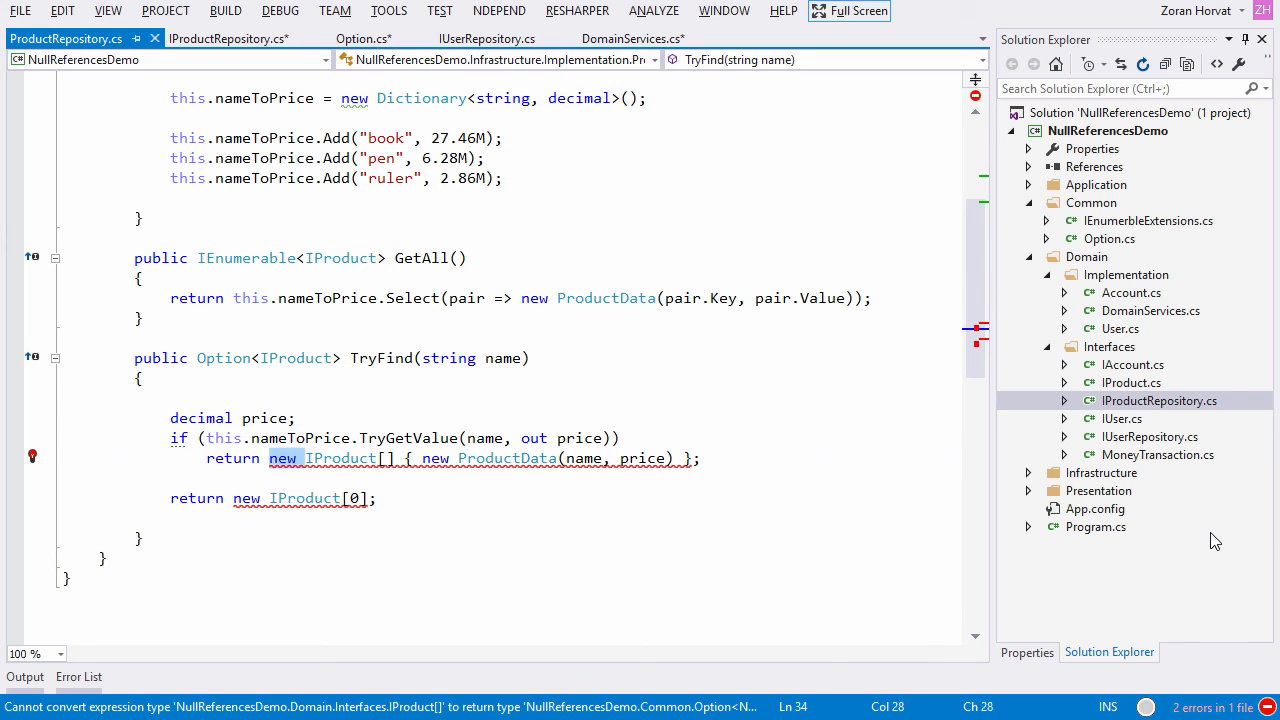
# Return Option<IProduct>.Create(new ProductData(name, price)) when found and Option<IProduct>.CreateEmpty() otherwise.
pyautogui.write('Option<')
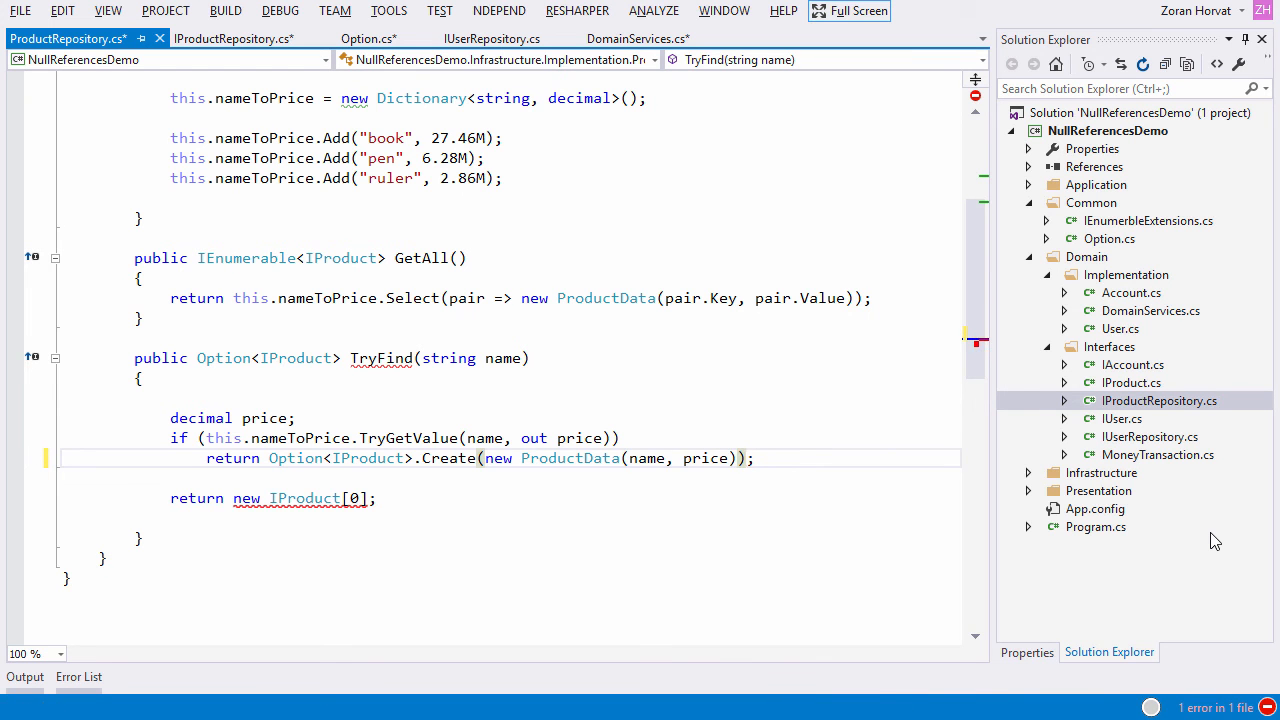
pyautogui.doubleClick(300, 498)
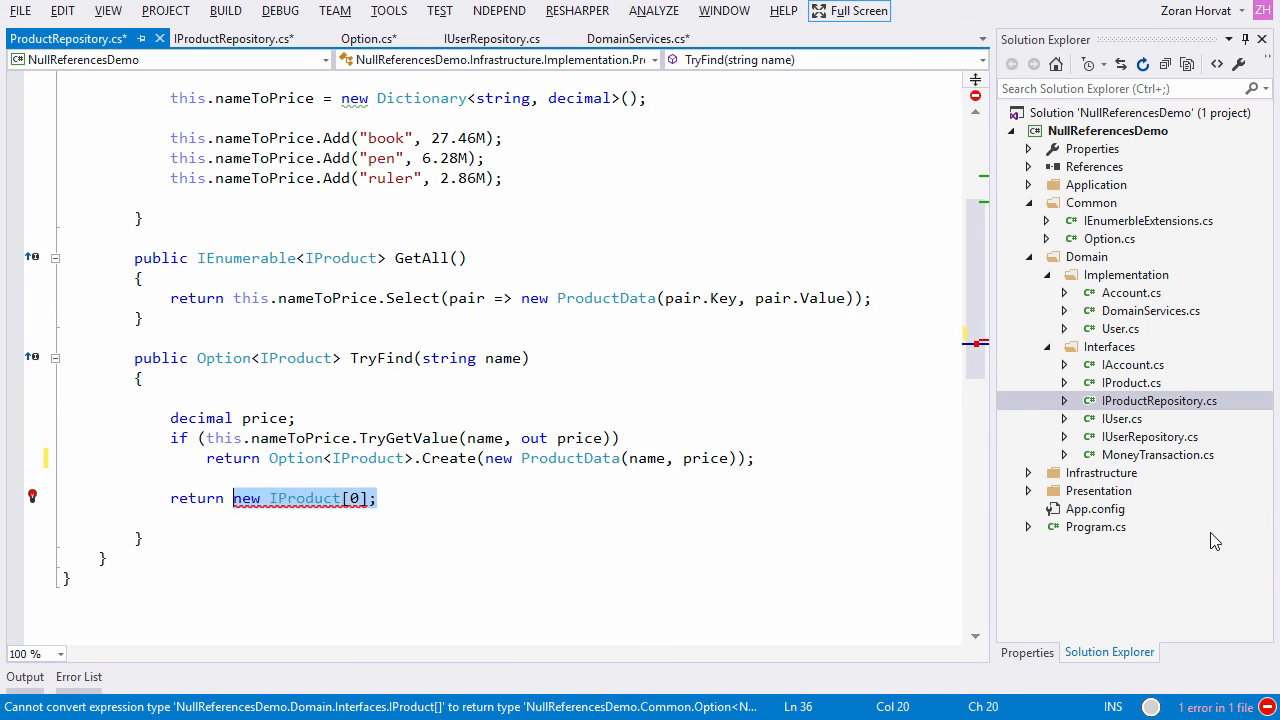
pyautogui.write('Option<IProduct')
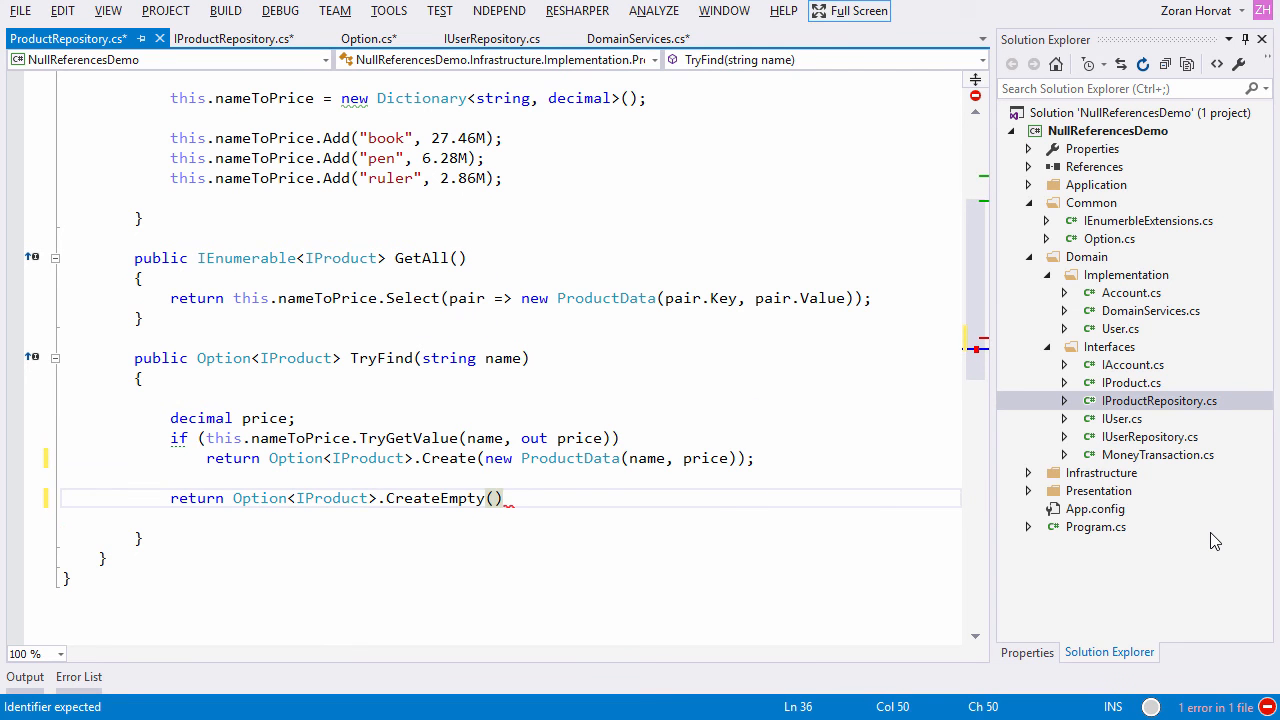
pyautogui.write(';')
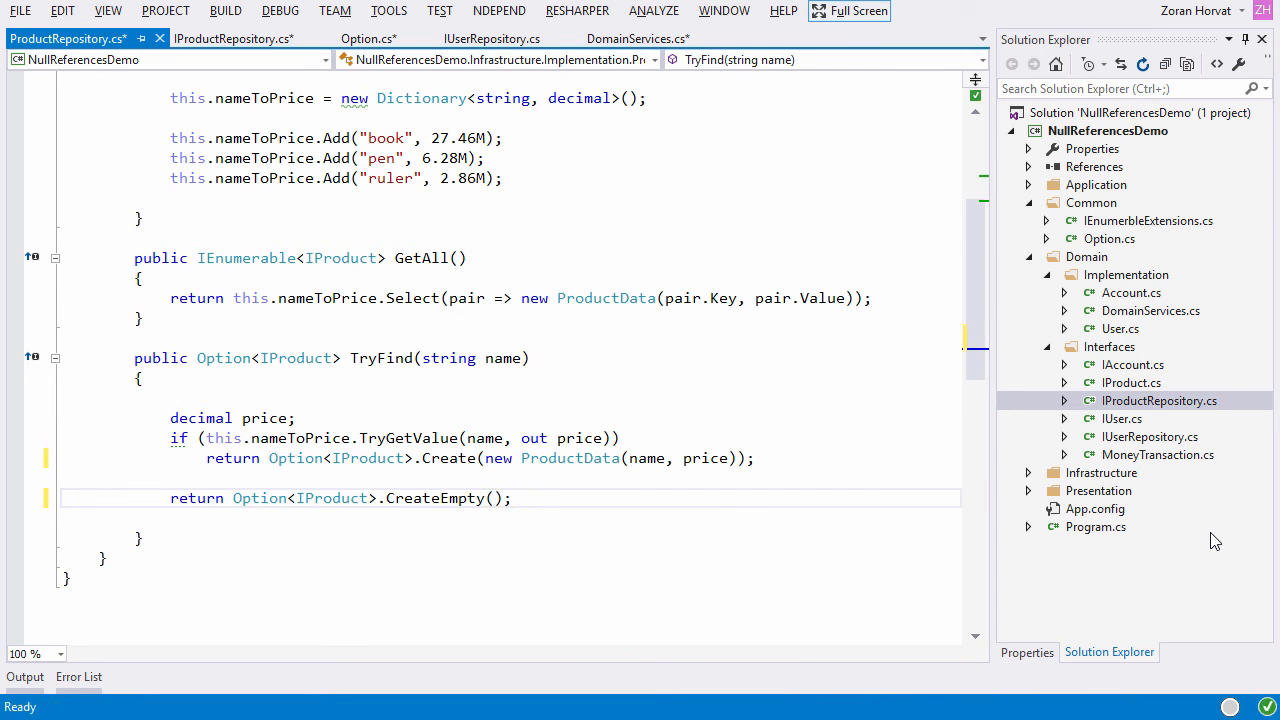